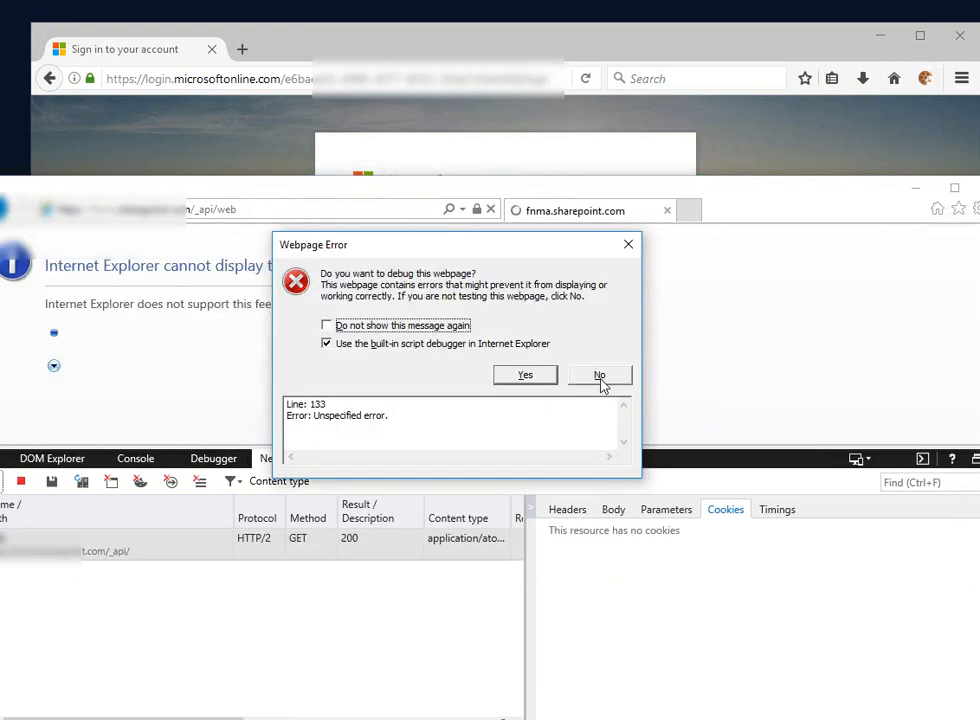
Decline debugging, then view the _api/web request's response body and request headers in F12.
click(599, 374)
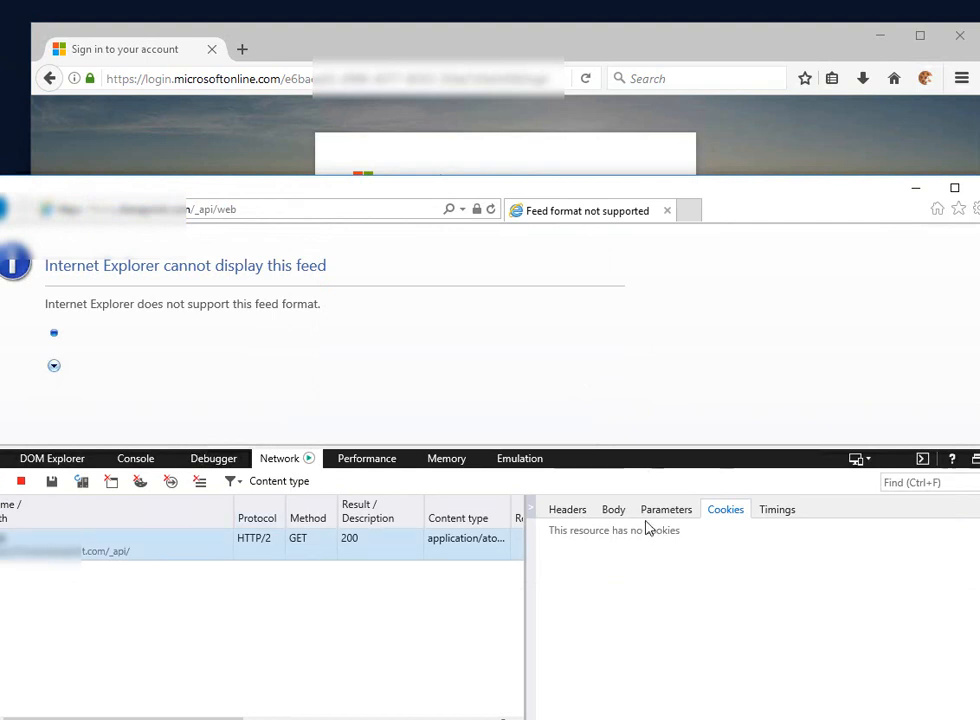
click(567, 509)
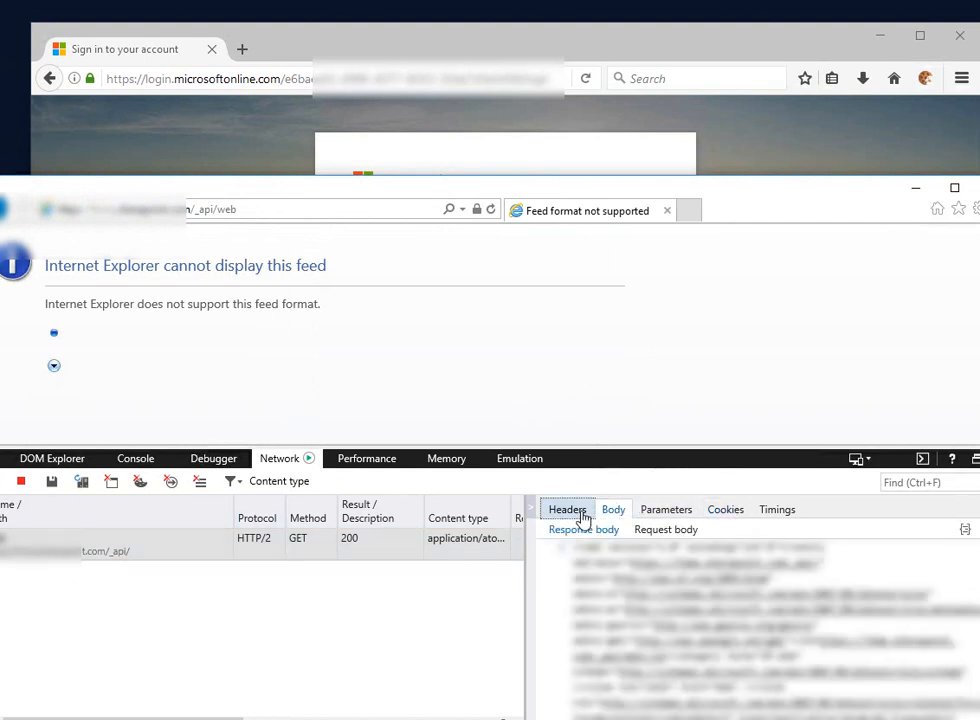
click(613, 509)
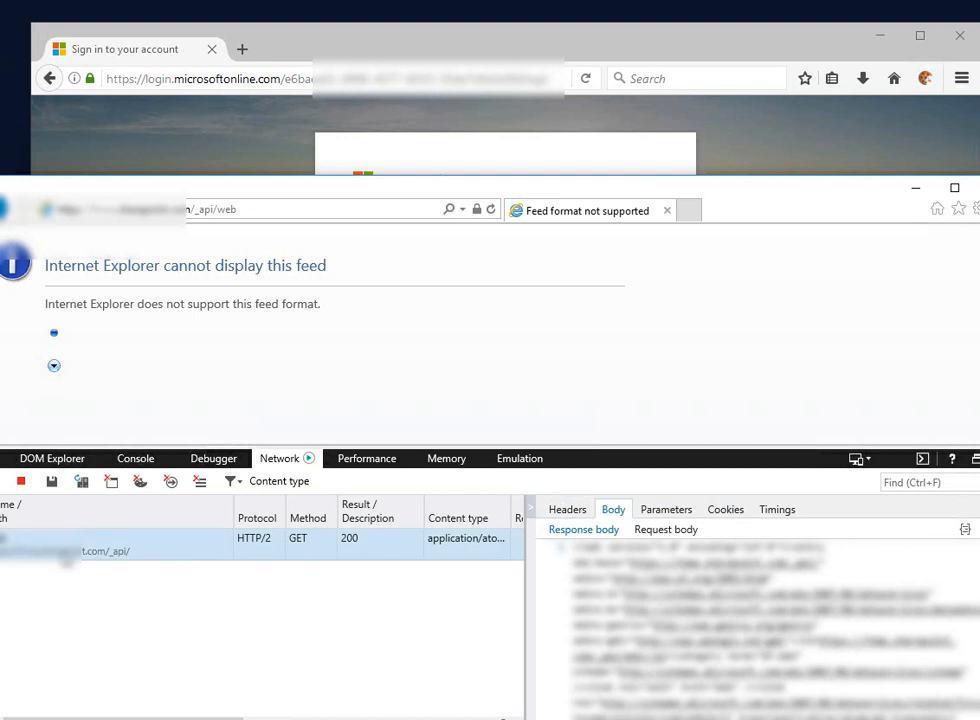
click(567, 509)
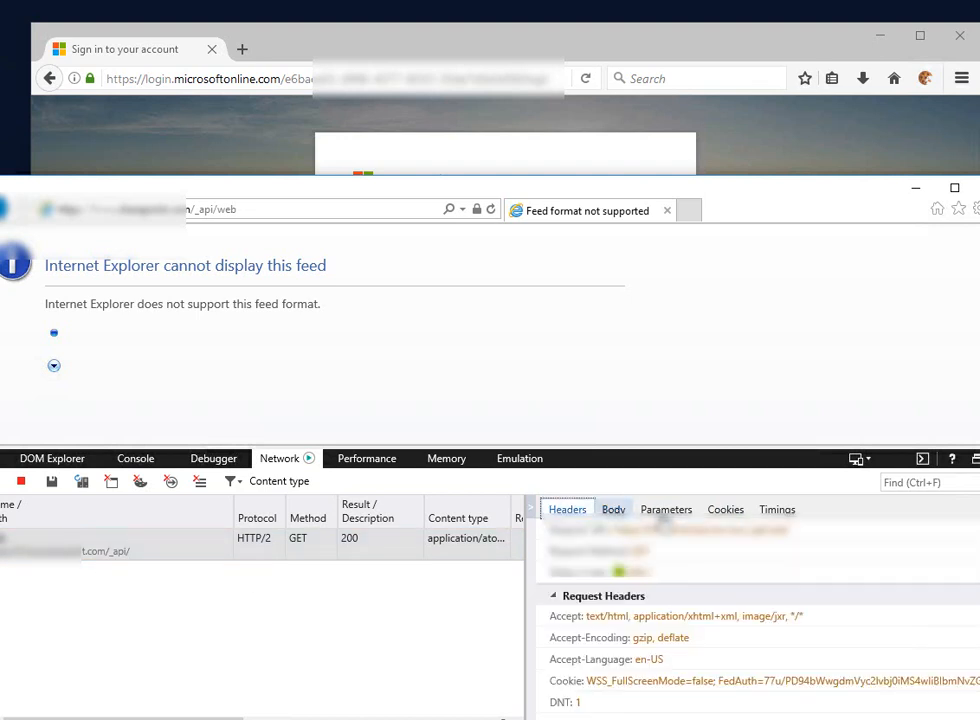
click(725, 509)
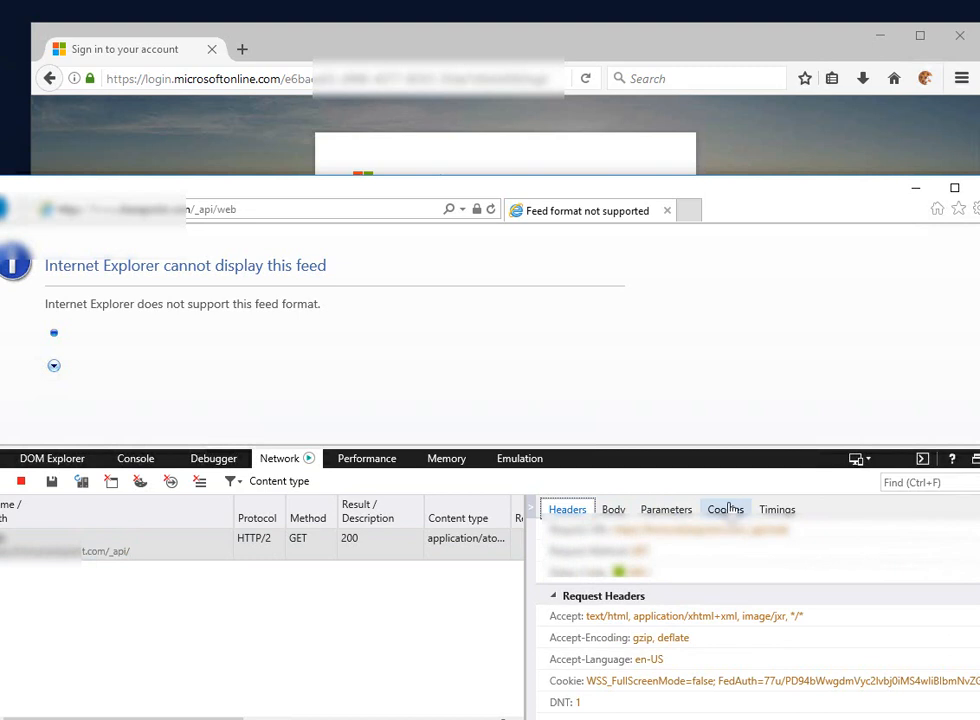
Copy the FedAuth and rtFa request cookie values from the Cookies list.
click(725, 509)
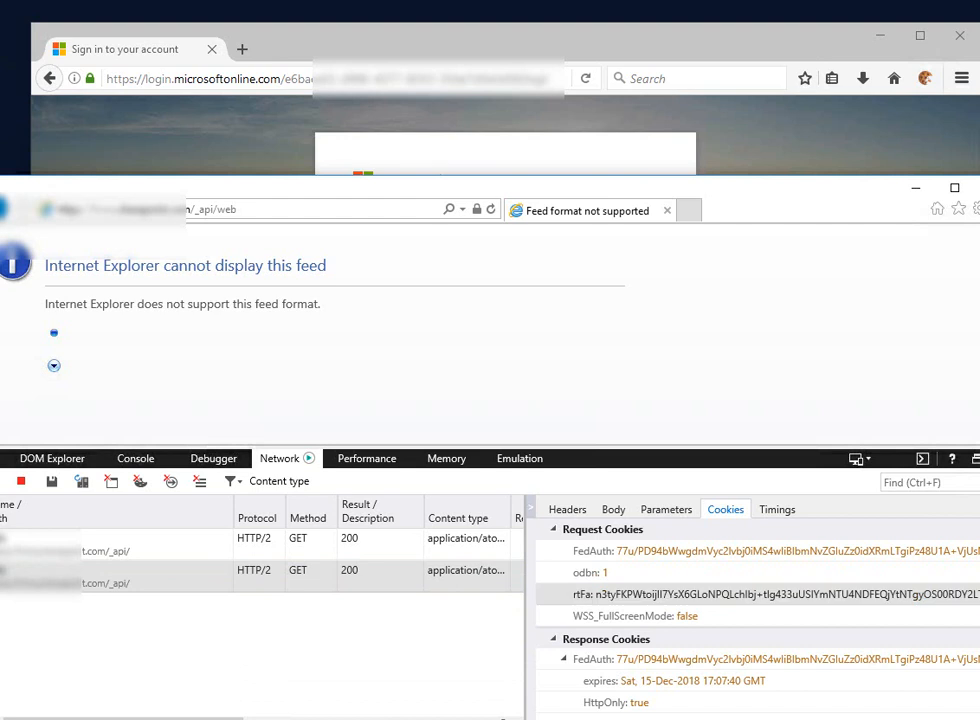
click(700, 551)
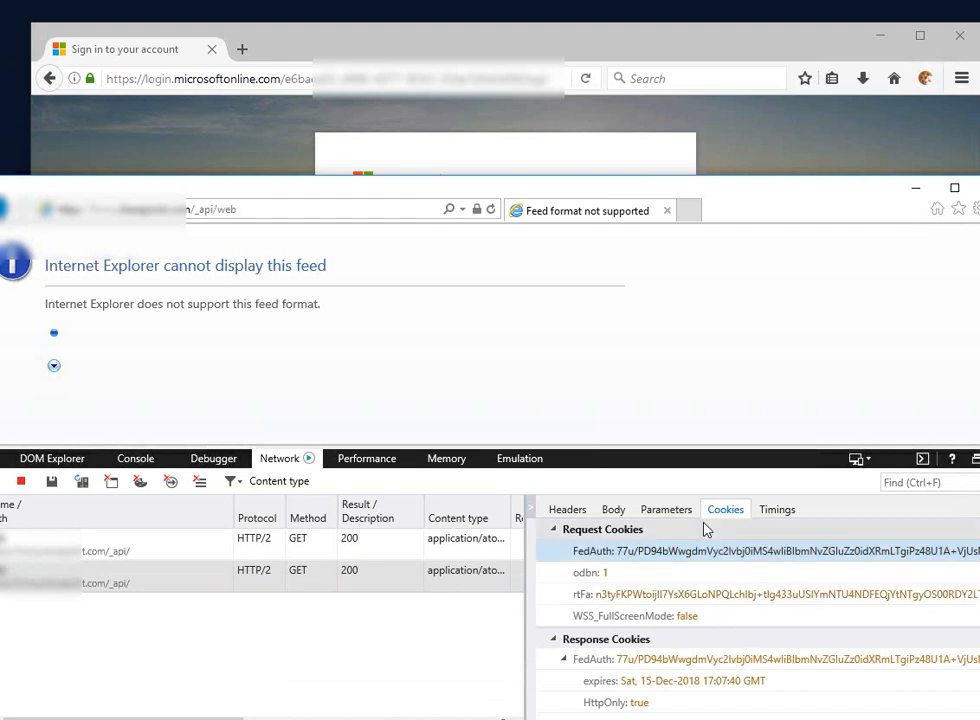
right_click(700, 551)
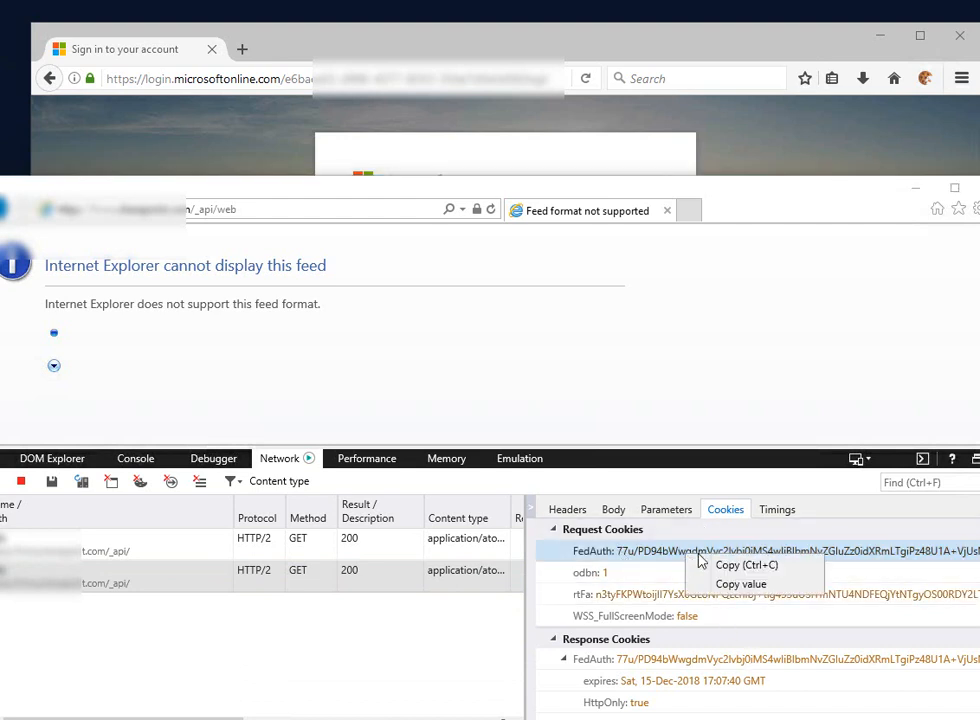
click(650, 594)
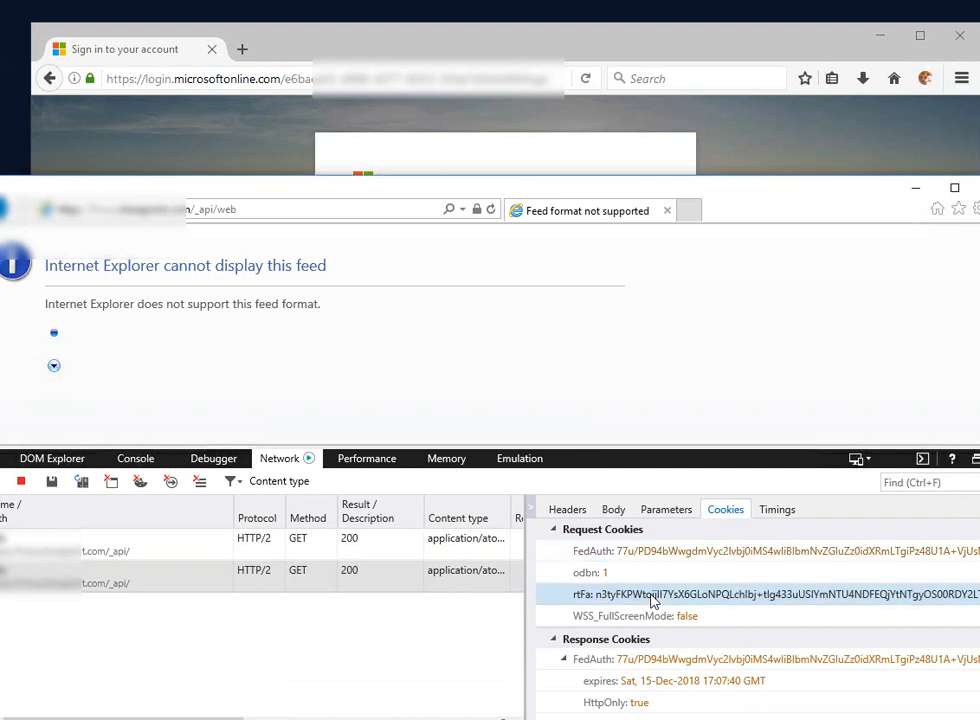
right_click(651, 594)
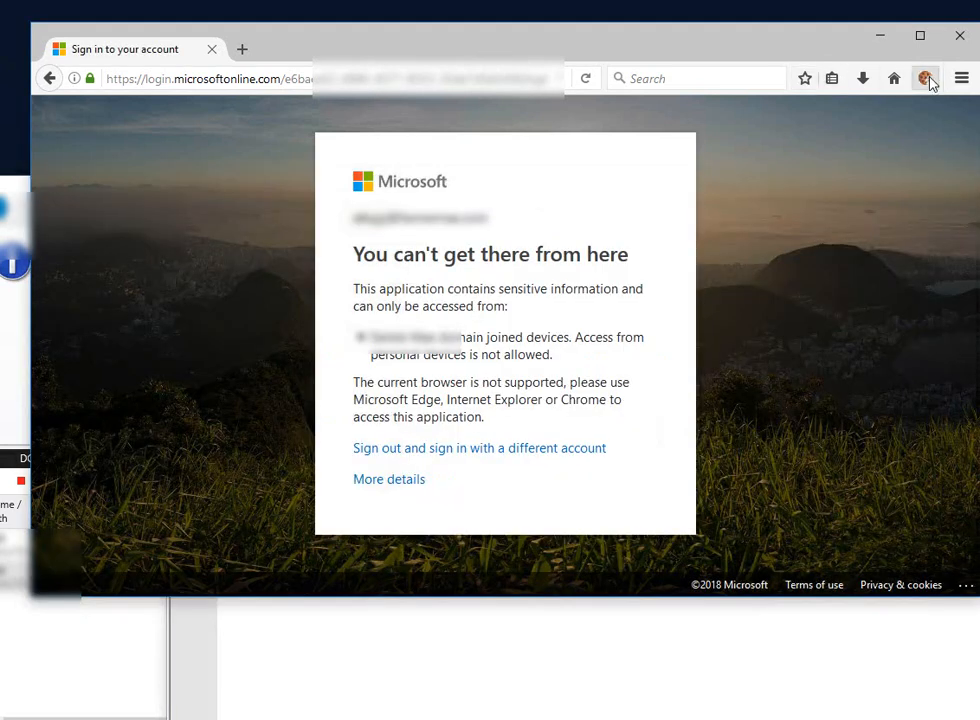
Open Cookie Quick Manager's Manage all Cookies window from the Firefox toolbar.
click(925, 78)
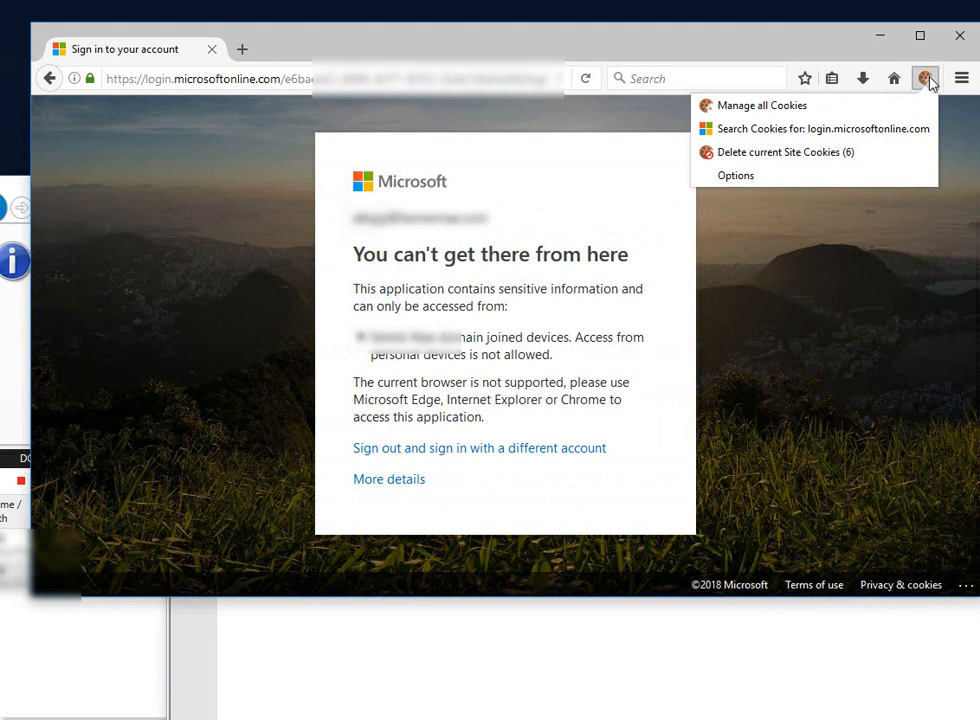
mouse_move(762, 105)
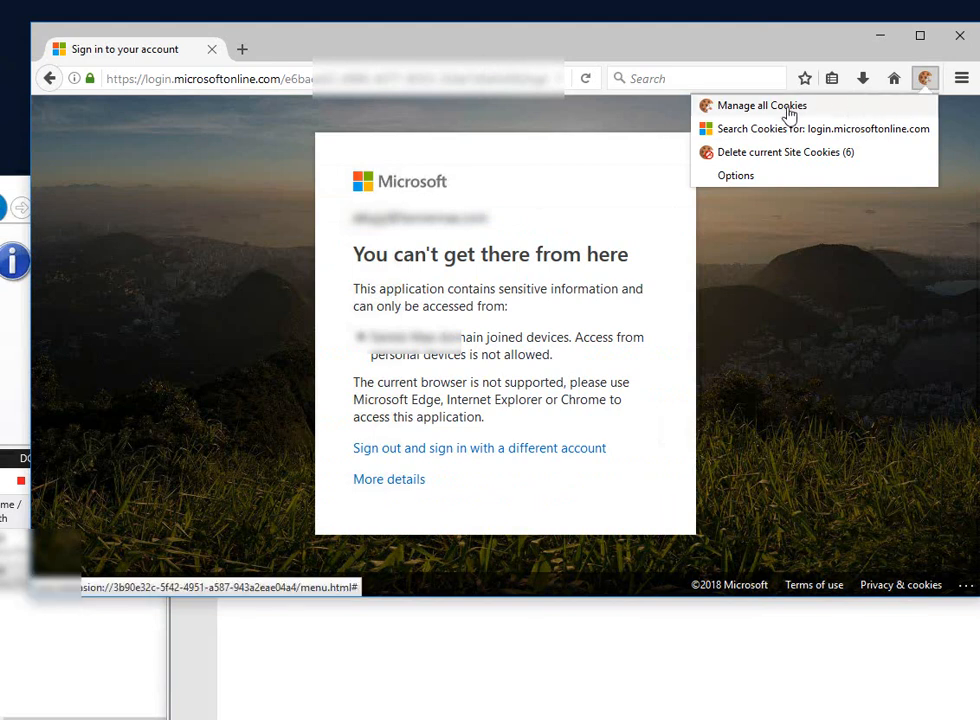
click(762, 105)
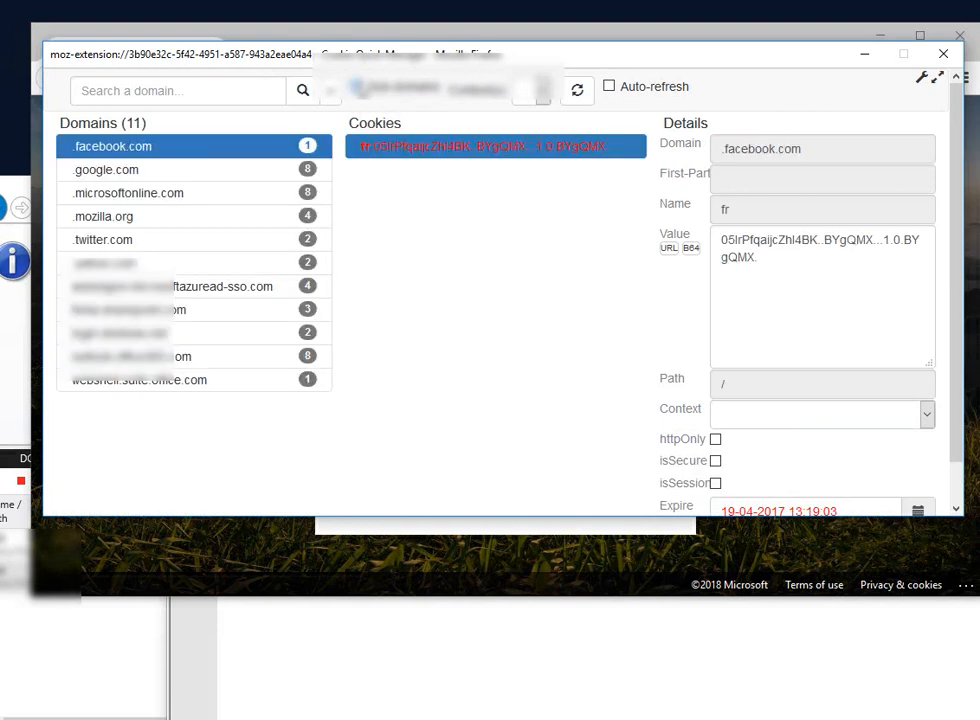
Save a new FedAuth cookie with the copied value under the SharePoint domain.
click(130, 309)
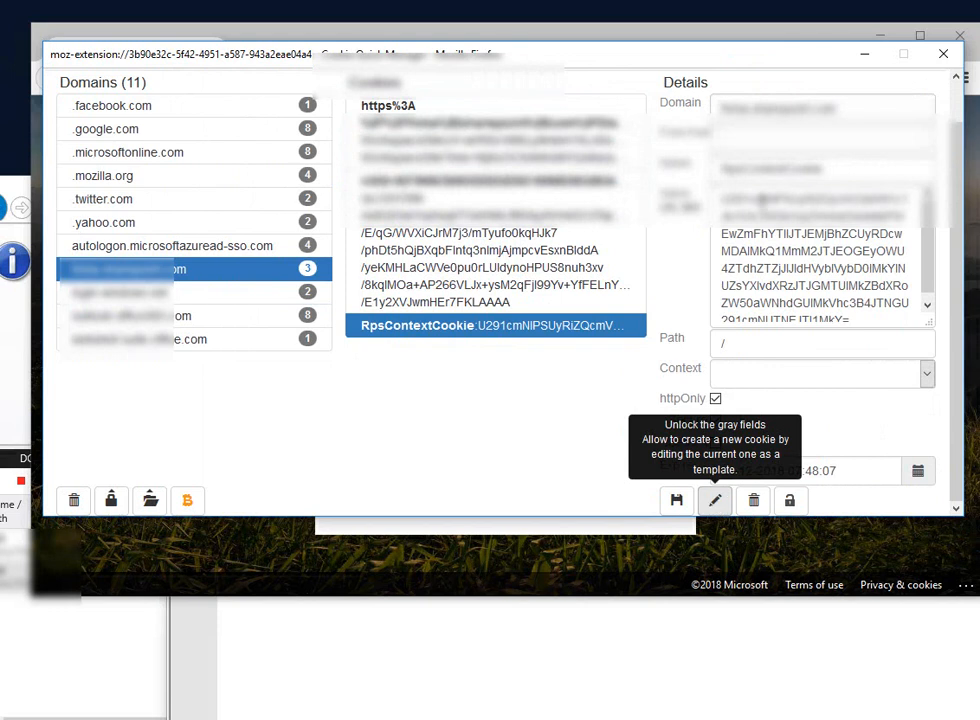
click(715, 500)
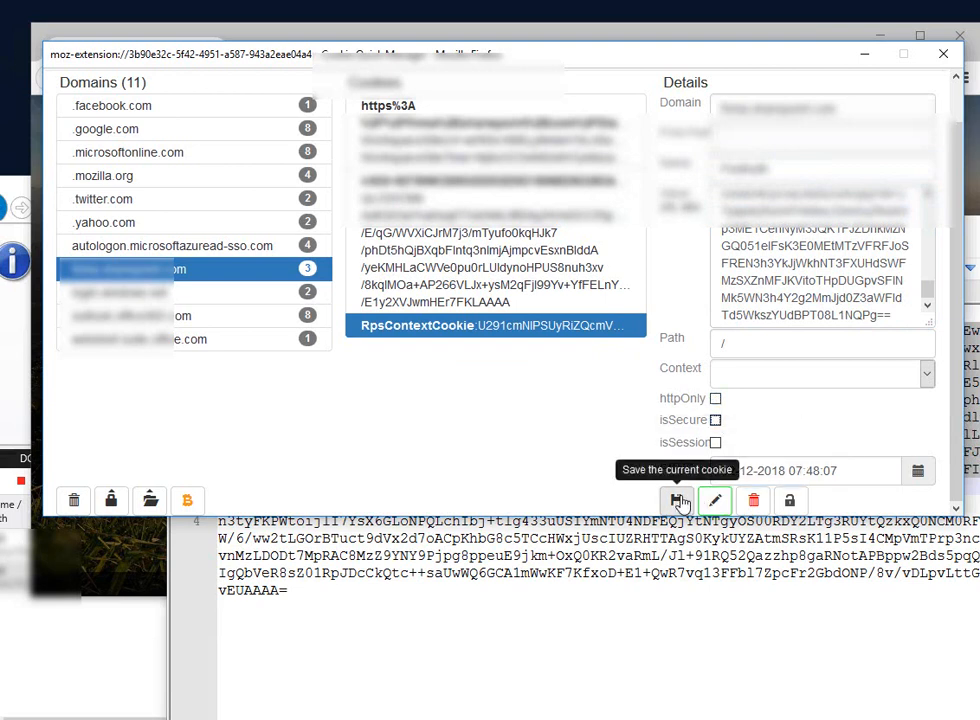
click(676, 500)
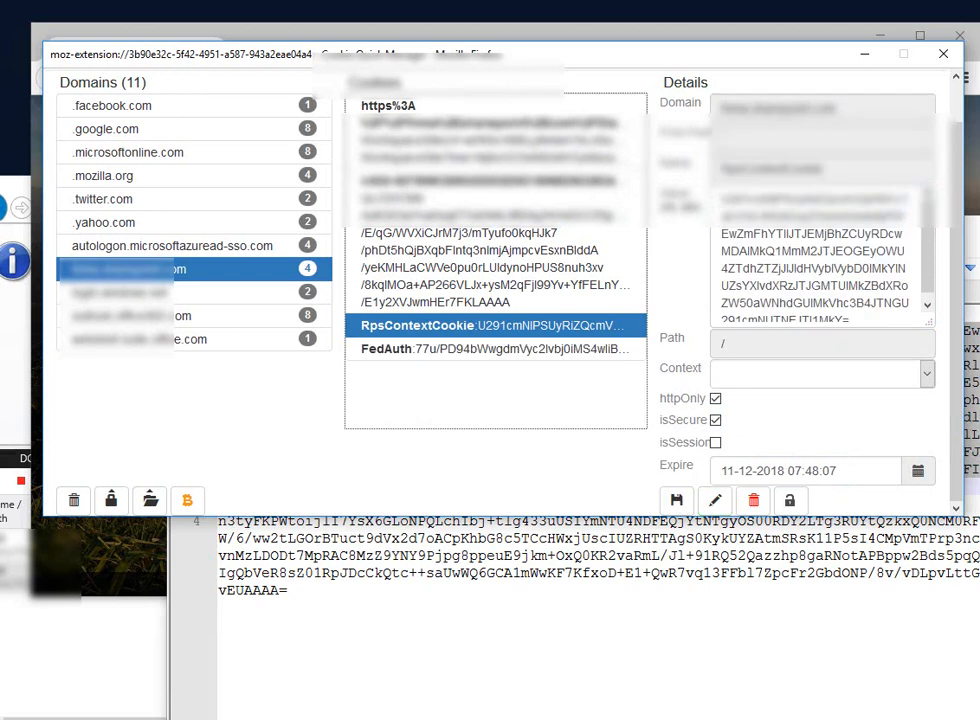
mouse_move(790, 500)
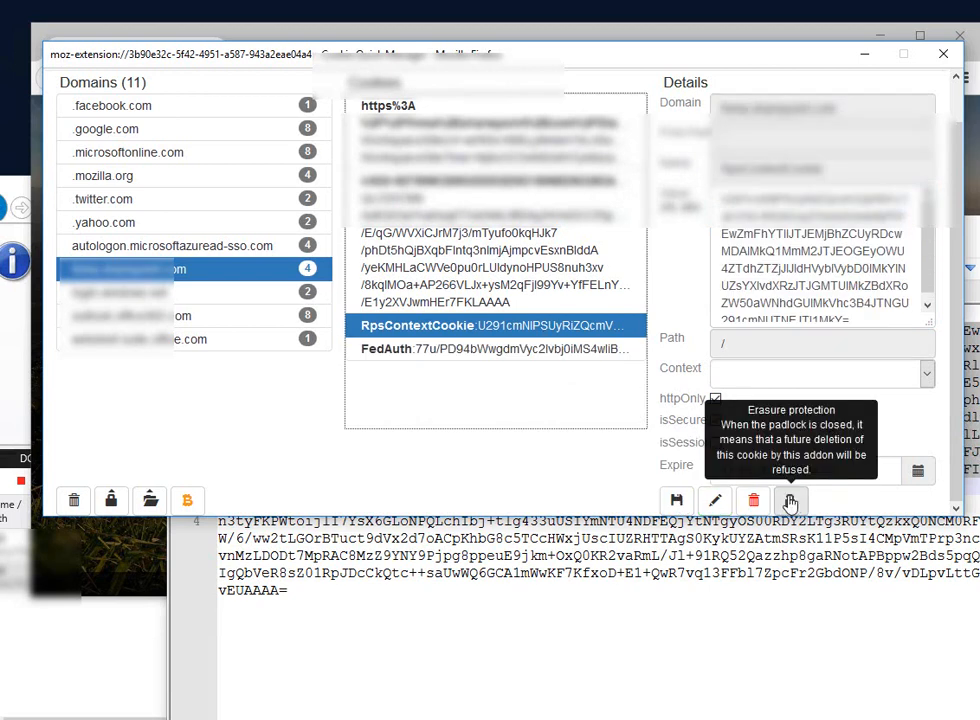
mouse_move(714, 500)
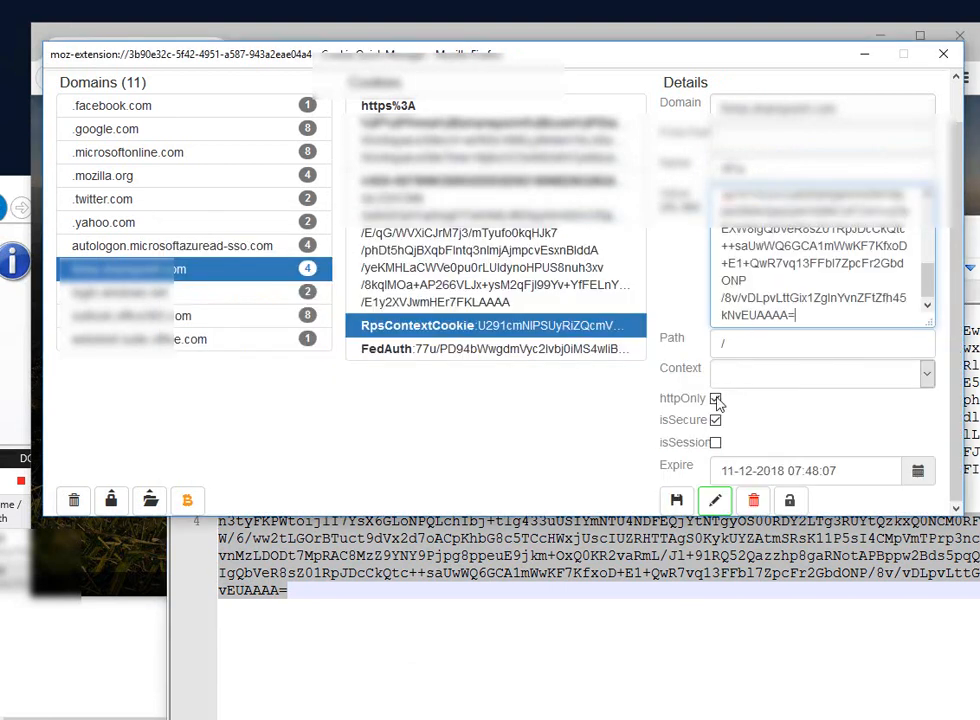
mouse_move(676, 501)
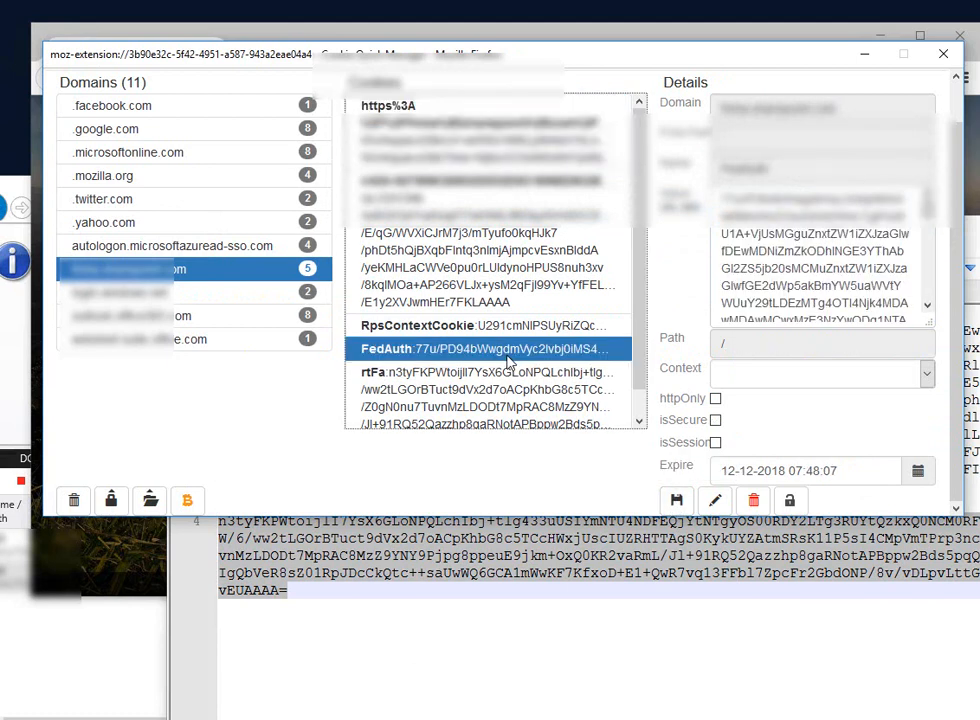
Inspect the saved FedAuth cookie's details.
click(490, 377)
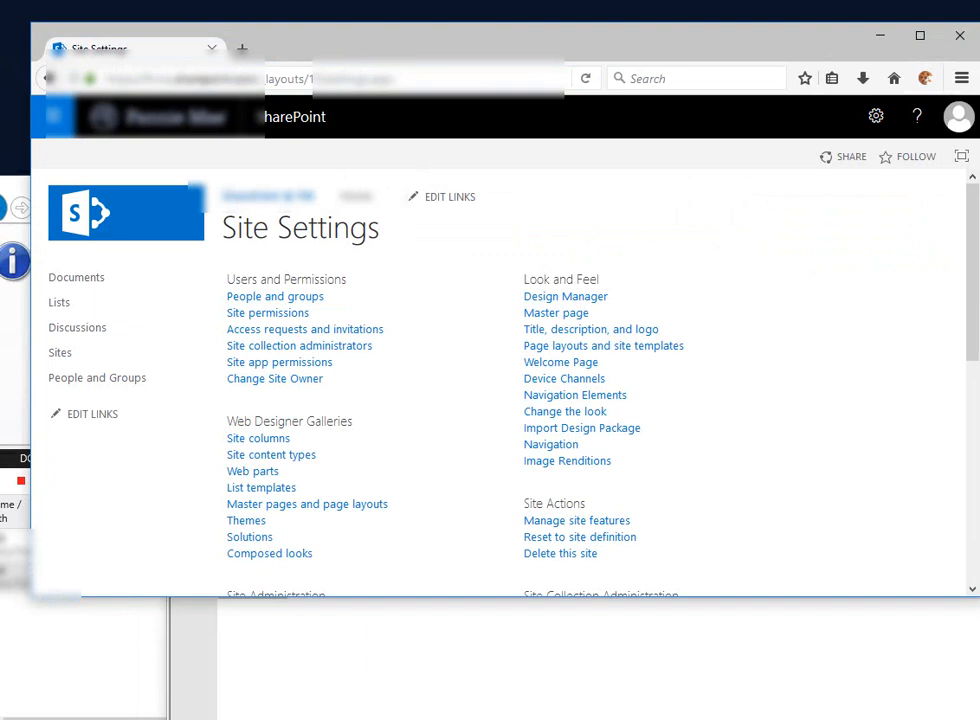
mouse_move(648, 208)
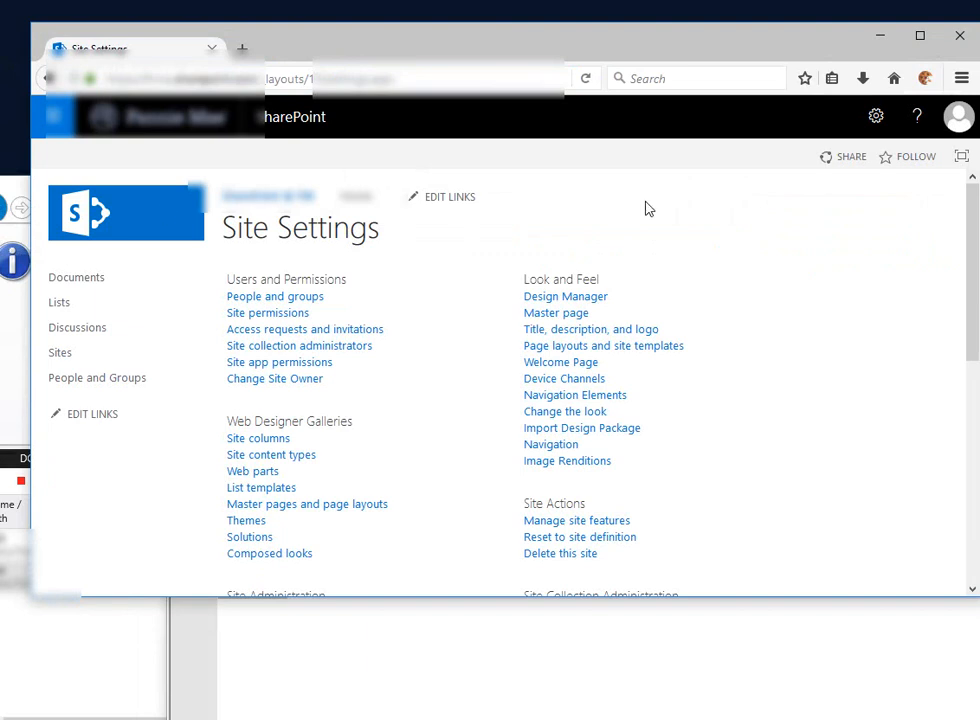
mouse_move(923, 78)
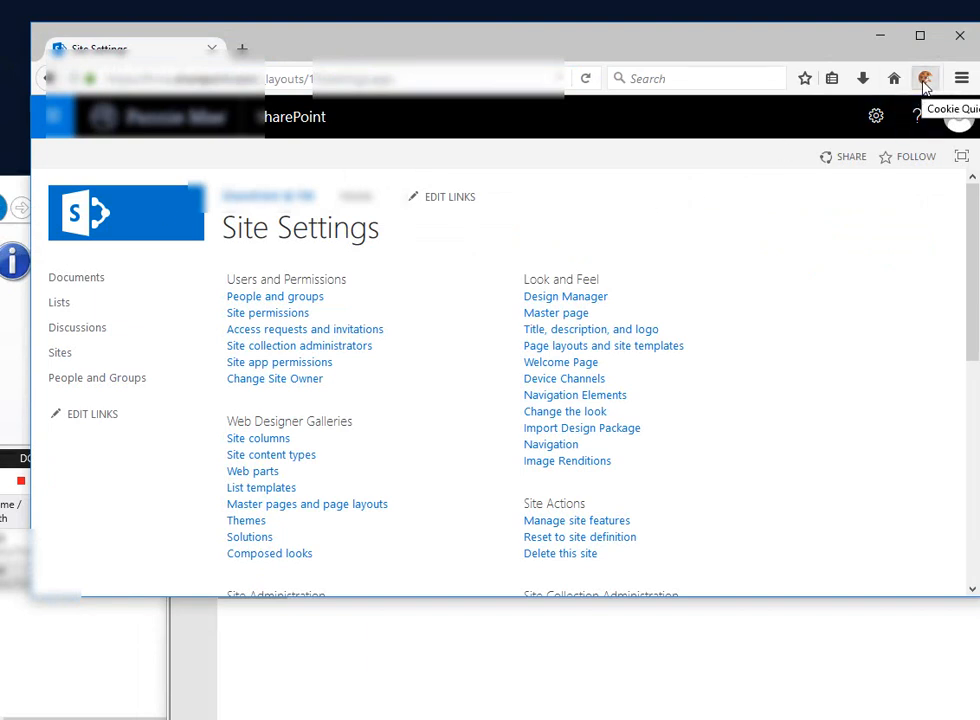
List the .sharepoint.com cookies and inspect the first rtFa entry.
click(924, 78)
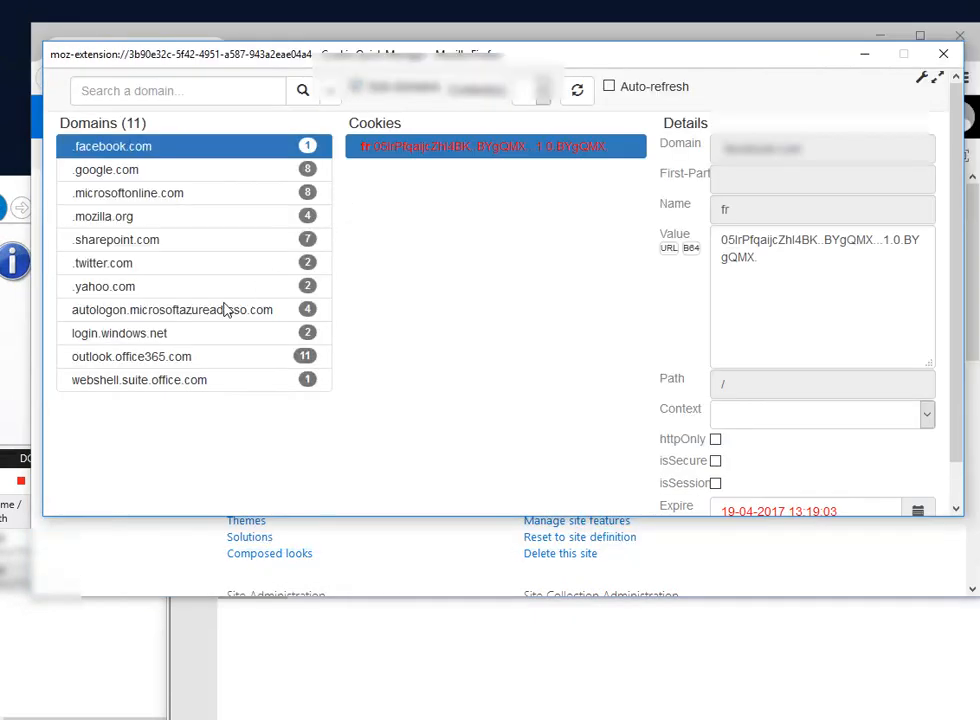
click(116, 239)
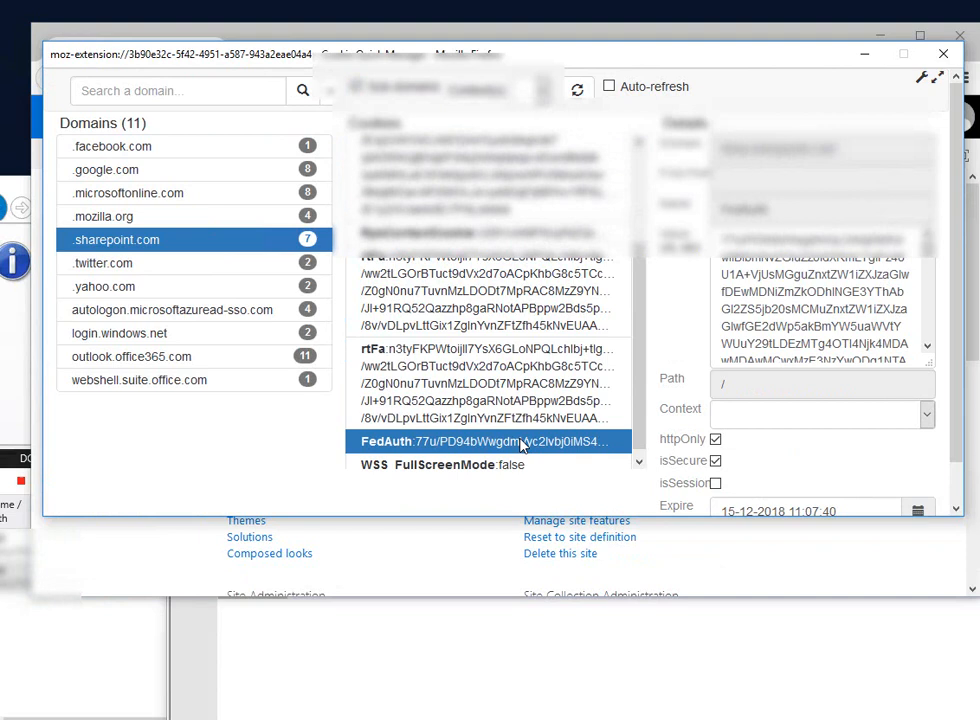
click(485, 257)
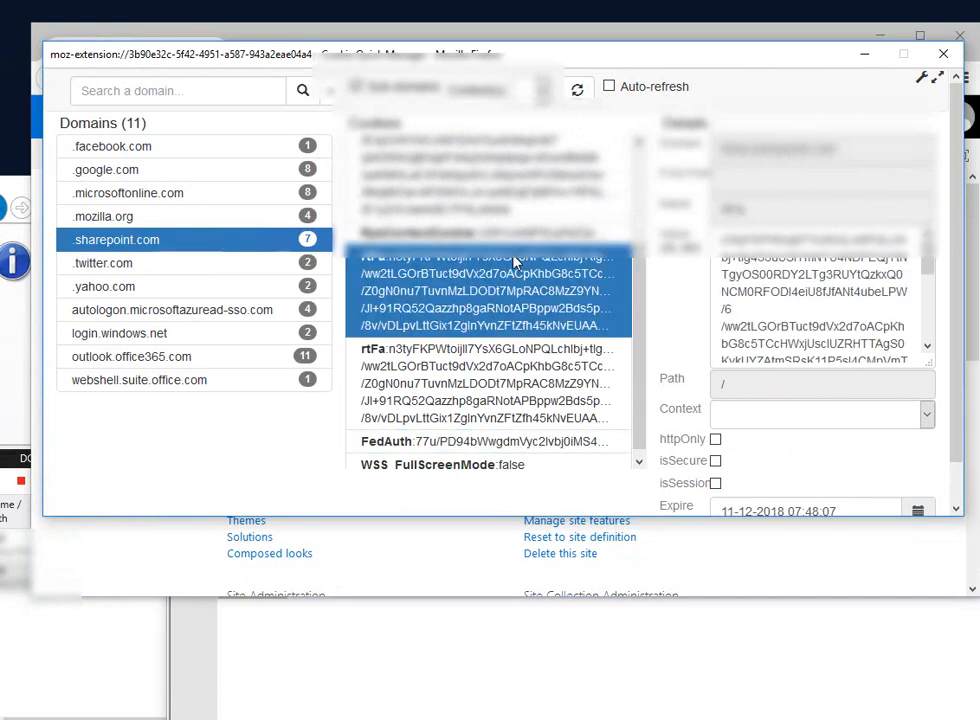